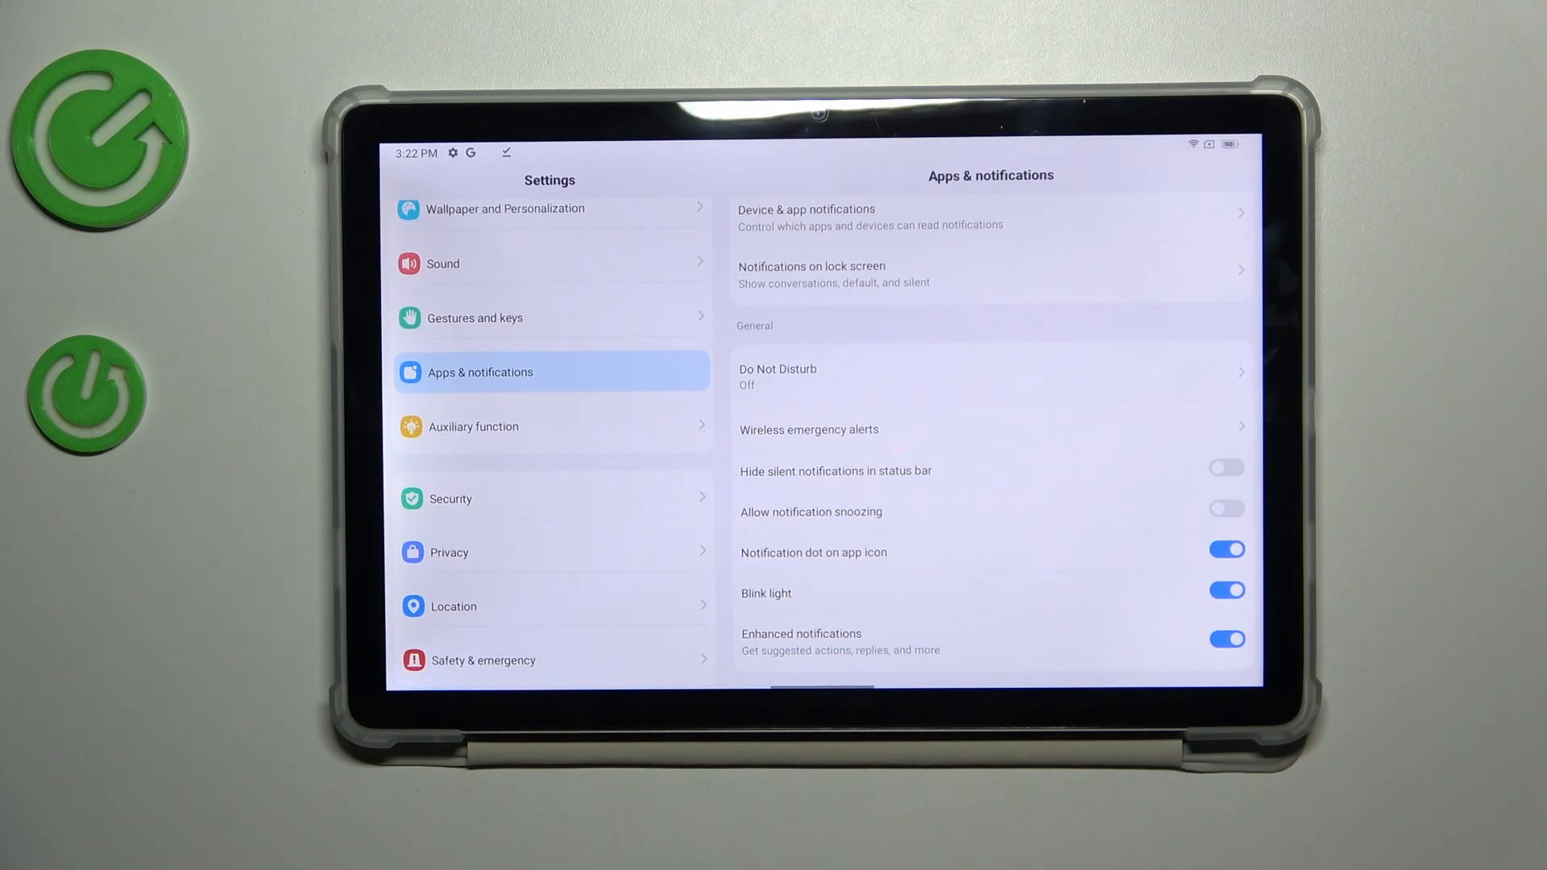
Scroll the main Settings list back to its top so the Search settings bar shows
{"action": "scroll", "scroll_direction": "down", "scroll_amount": 3}
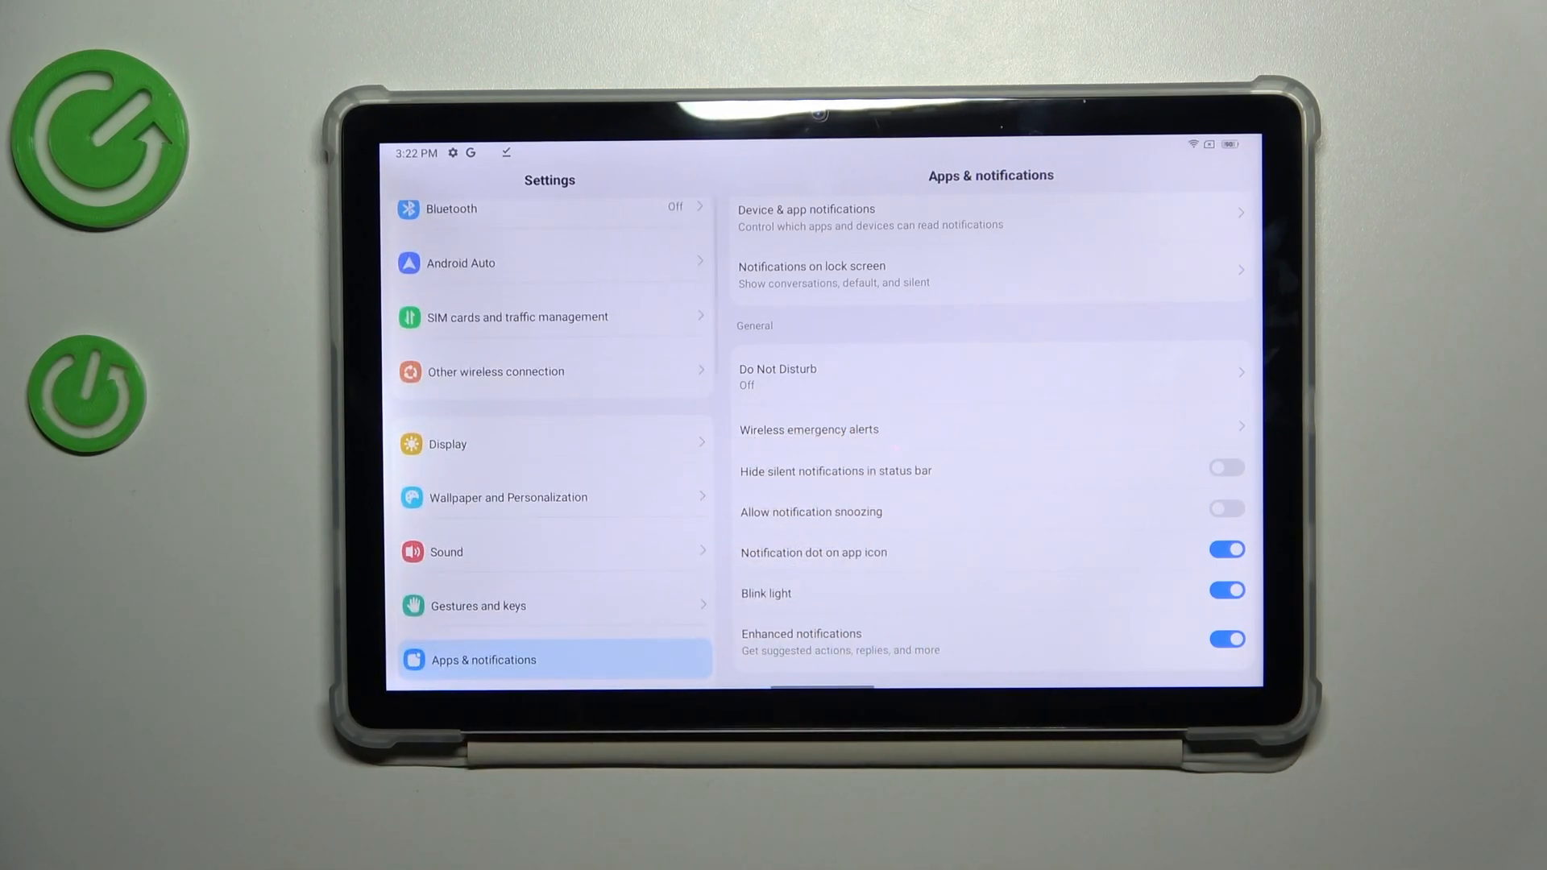
{"action": "scroll", "scroll_direction": "down", "scroll_amount": 3}
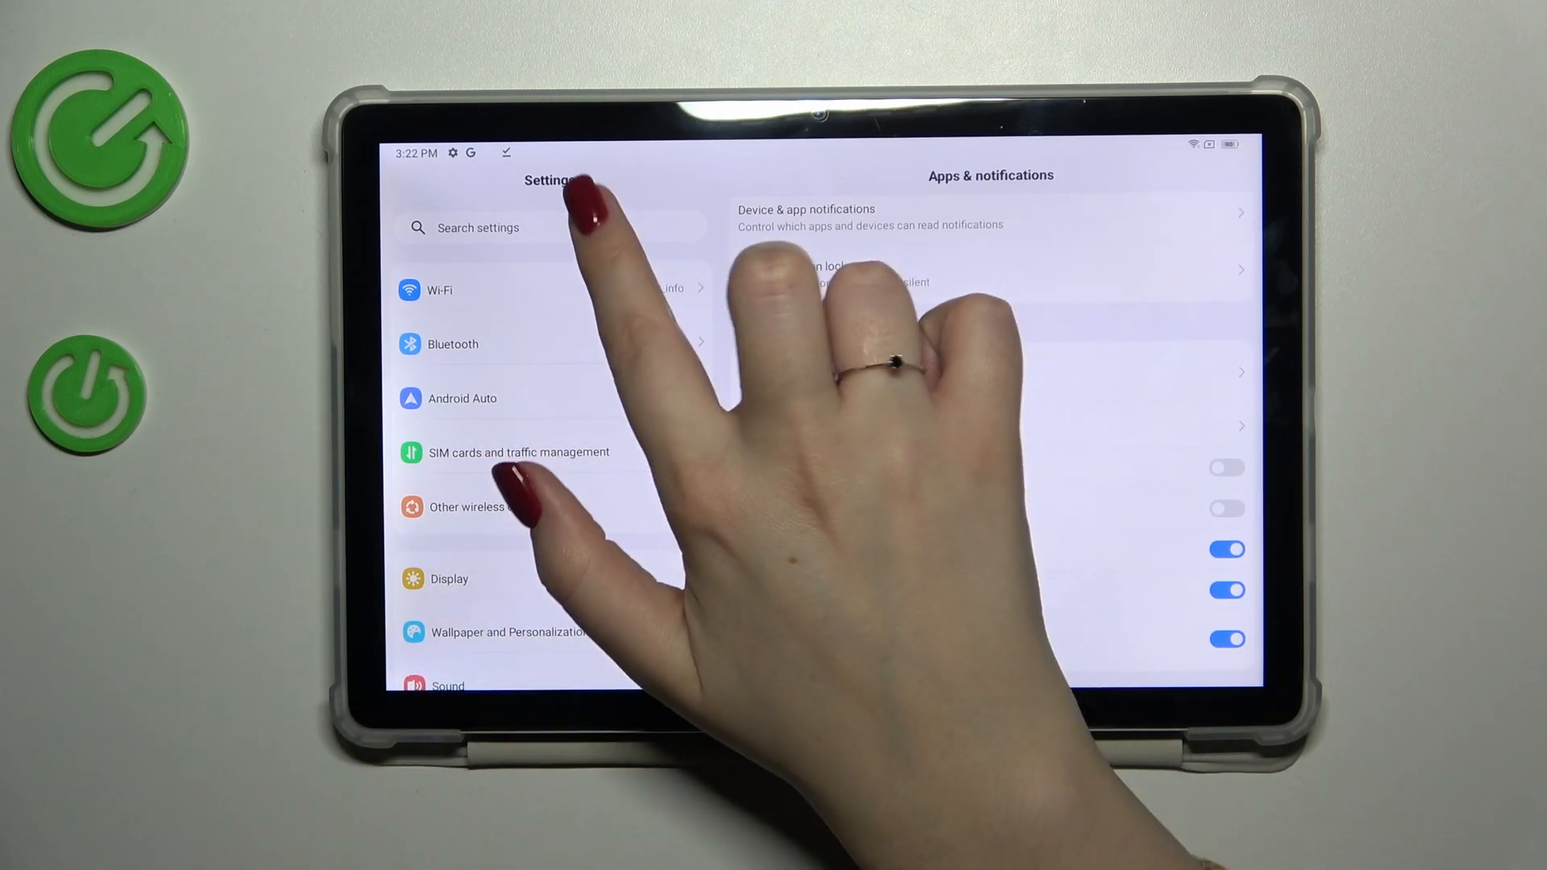
Search the settings for 'unk' to surface Install unknown apps
{"action": "left_click", "coordinate": [479, 227]}
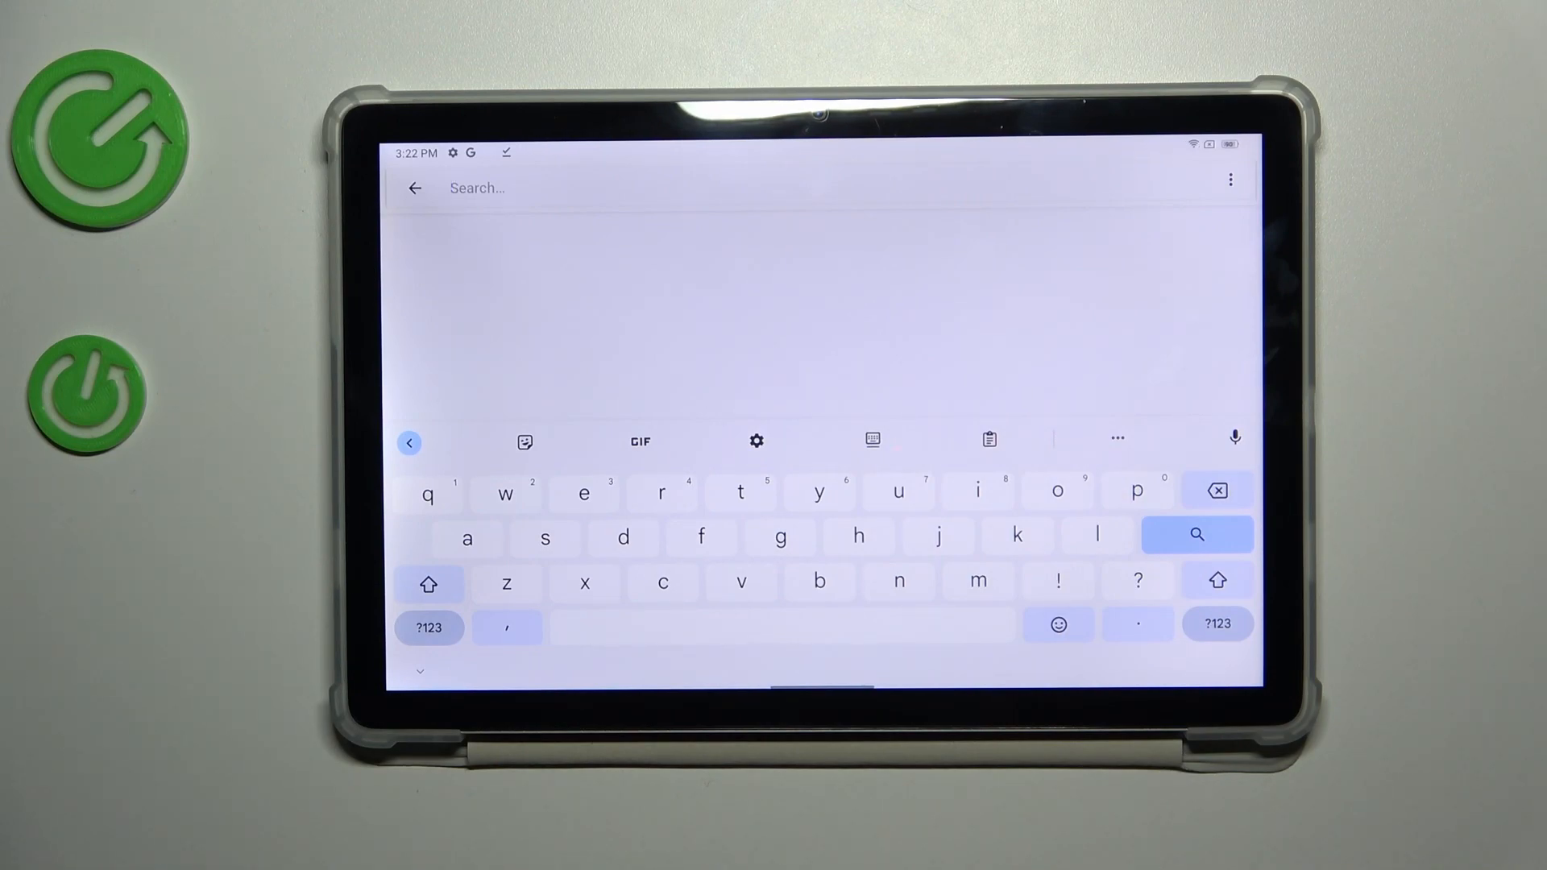
{"action": "type", "text": "u"}
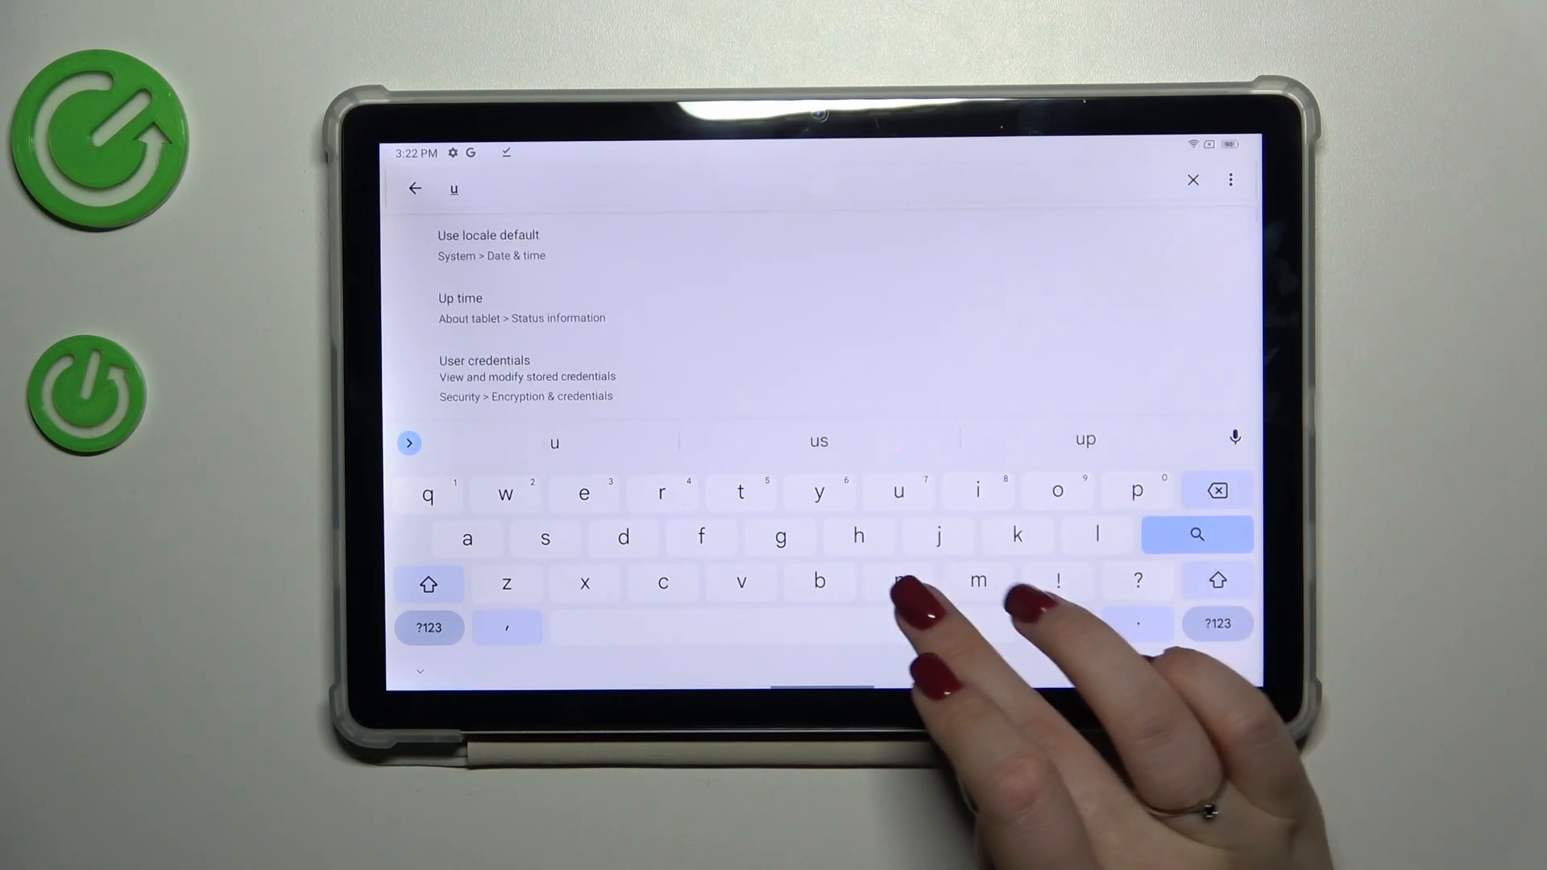
{"action": "type", "text": "nk"}
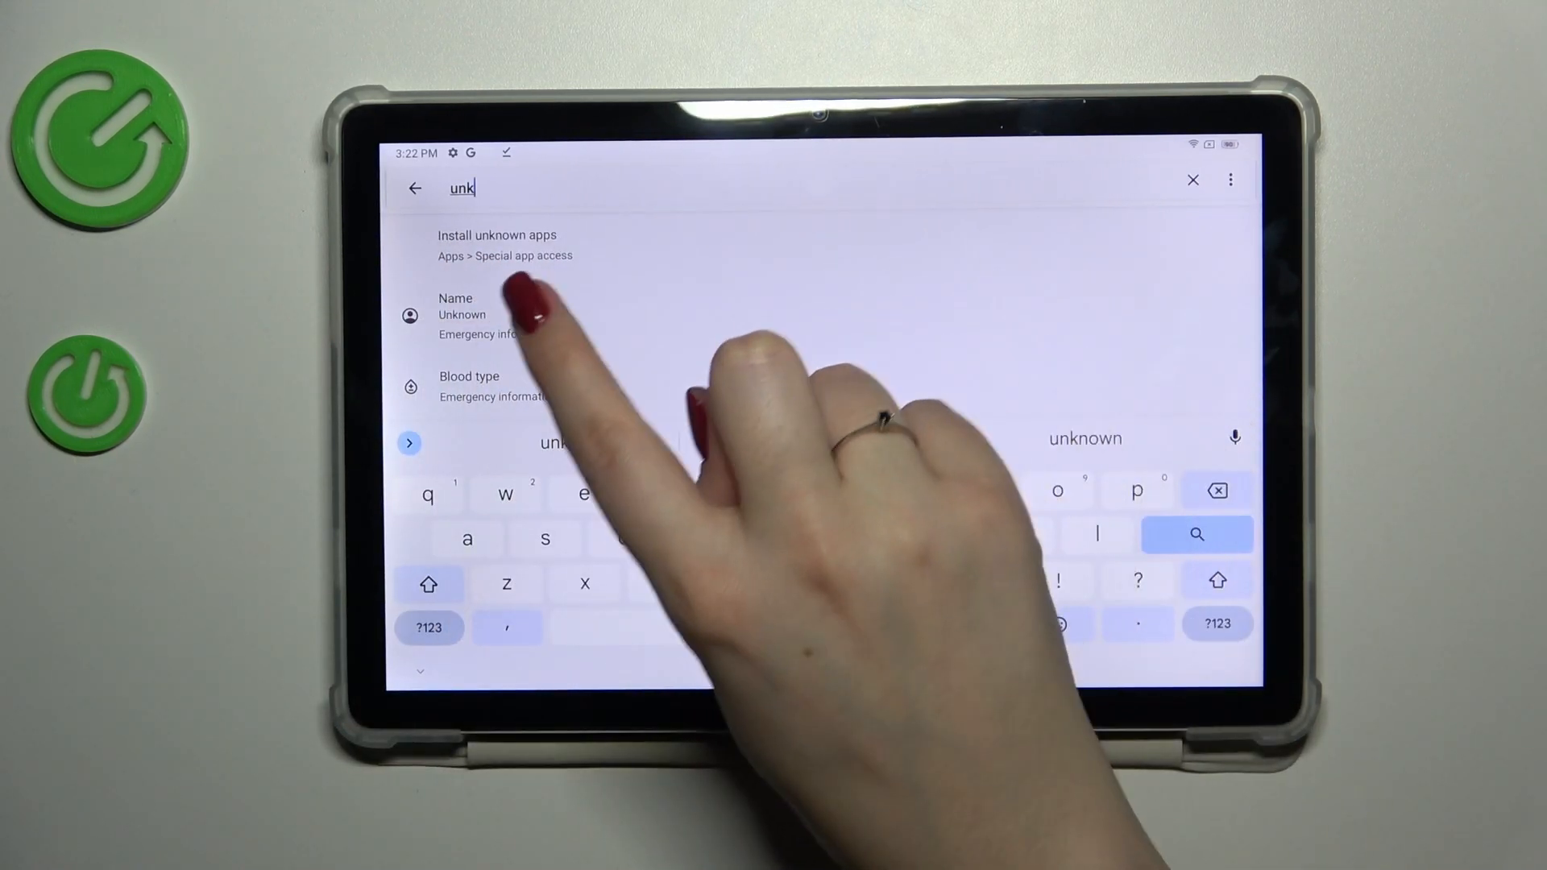
Open the 'Install unknown apps' result under Apps > Special app access
{"action": "left_click", "coordinate": [498, 245]}
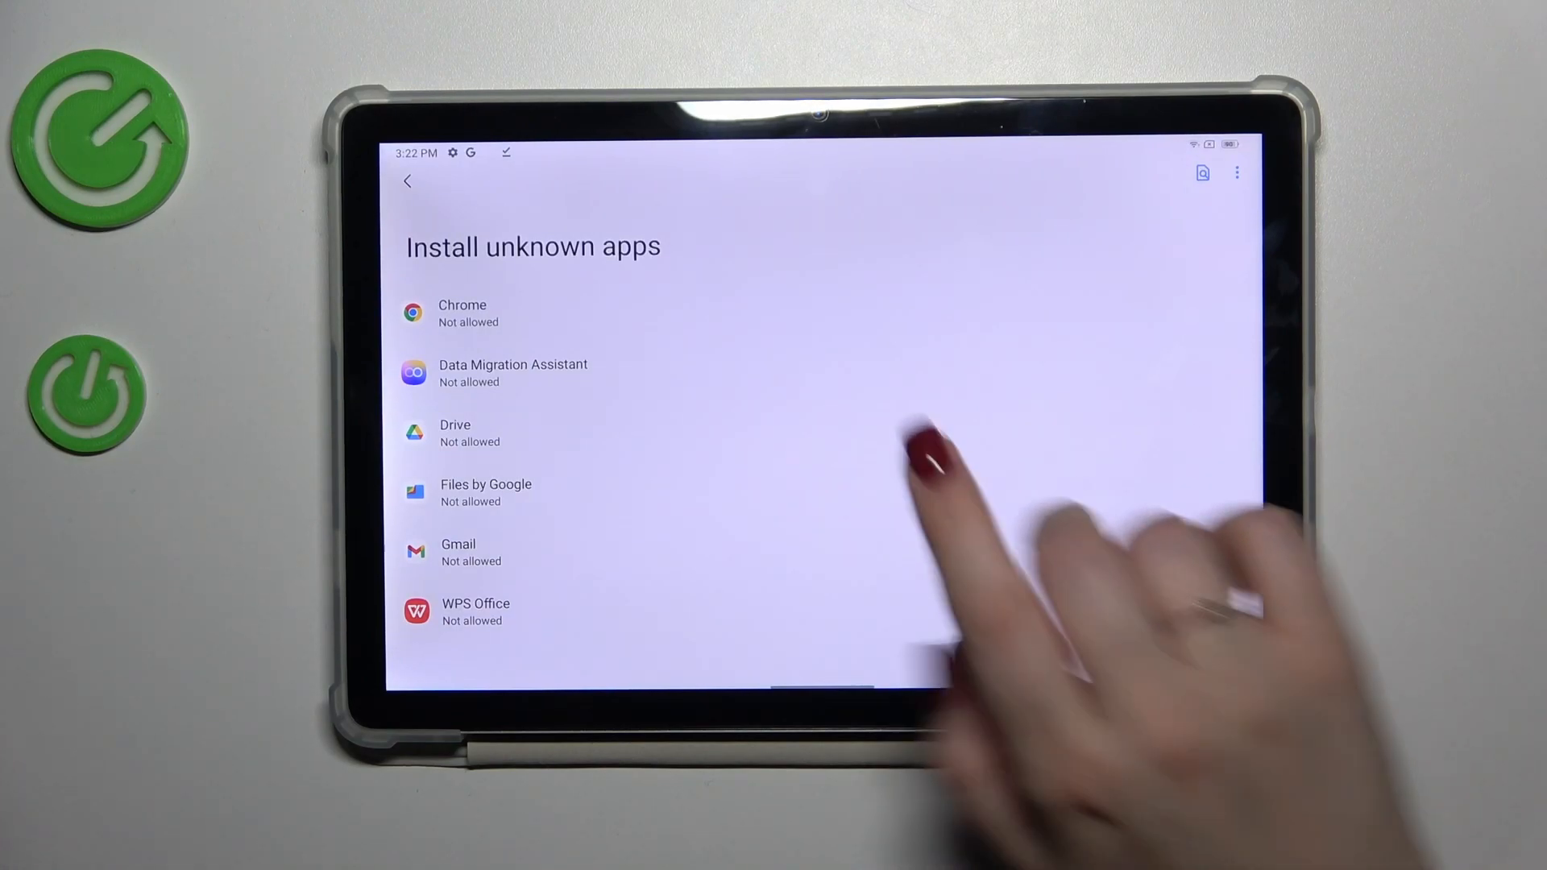
Switch Chrome's Allow from this source on, then back off, and exit to home
{"action": "left_click", "coordinate": [462, 313]}
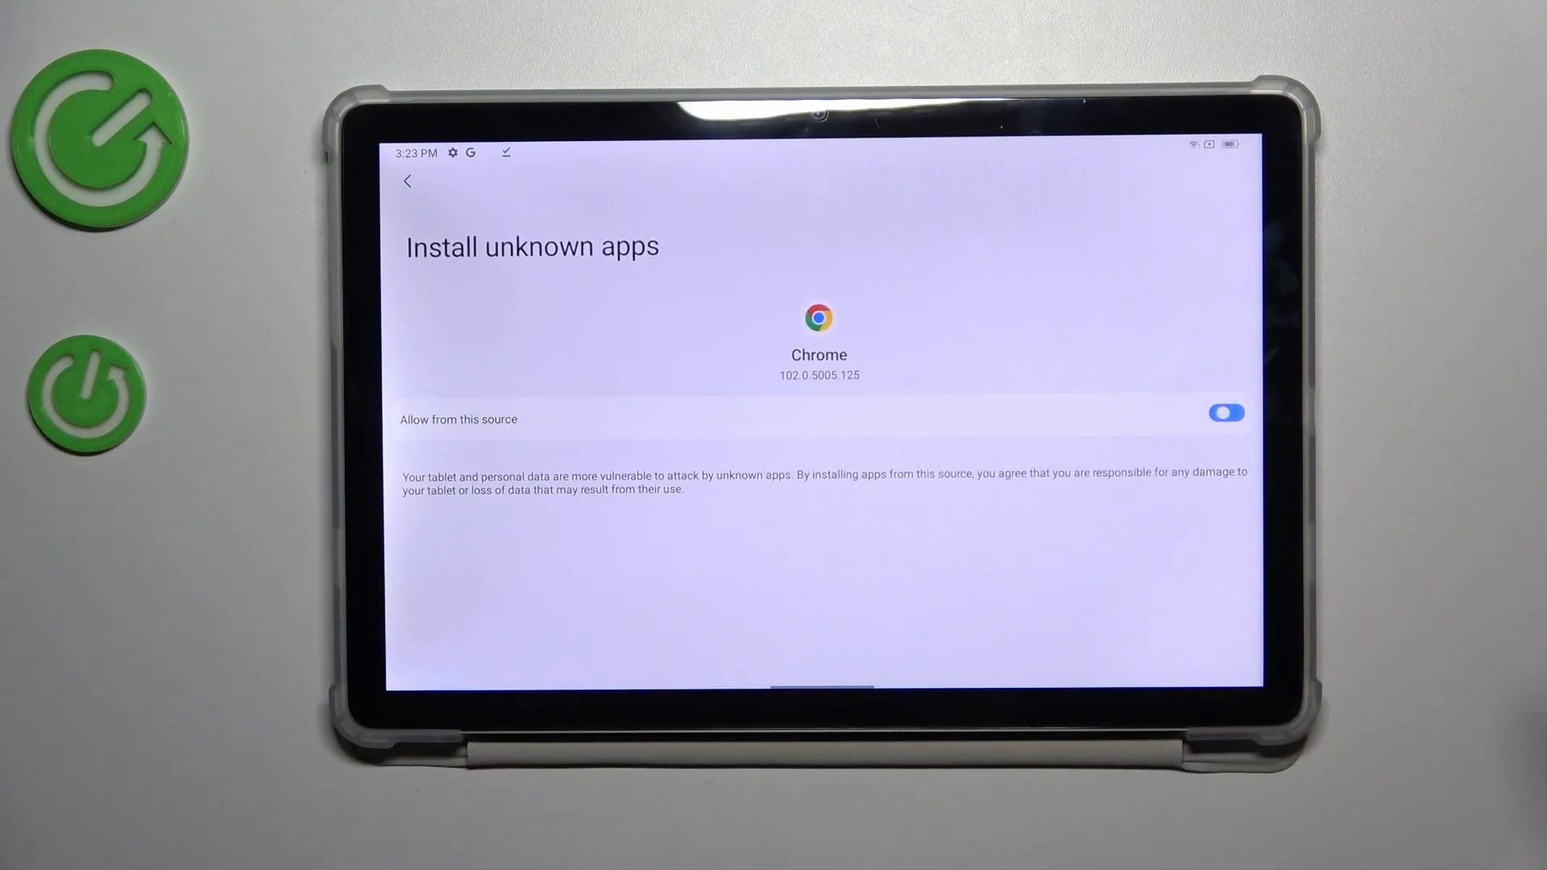
{"action": "left_click", "coordinate": [406, 181]}
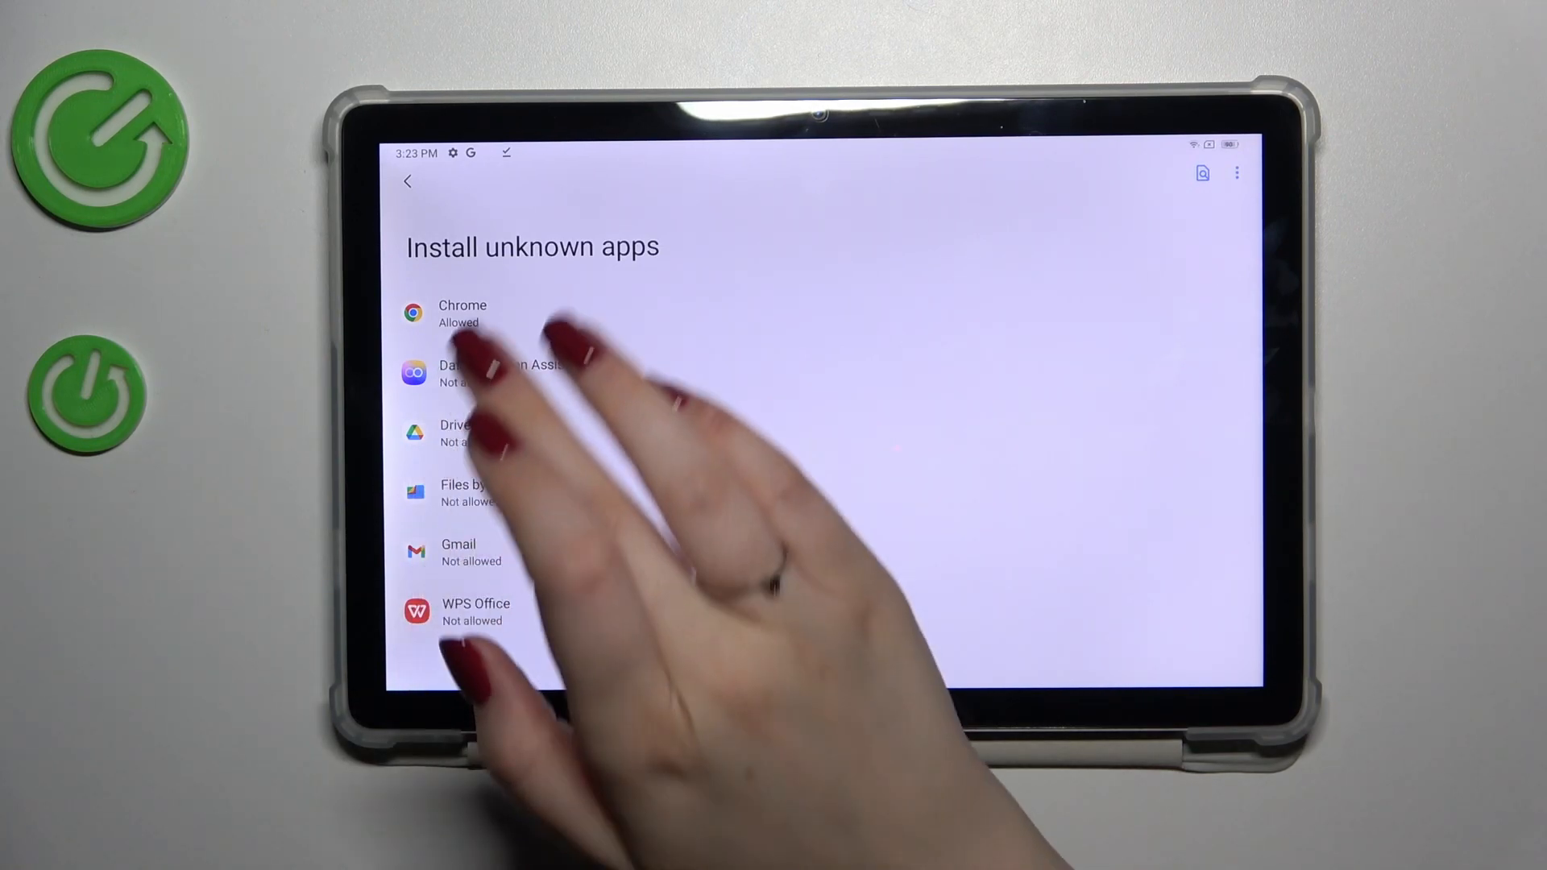
{"action": "left_click", "coordinate": [462, 313]}
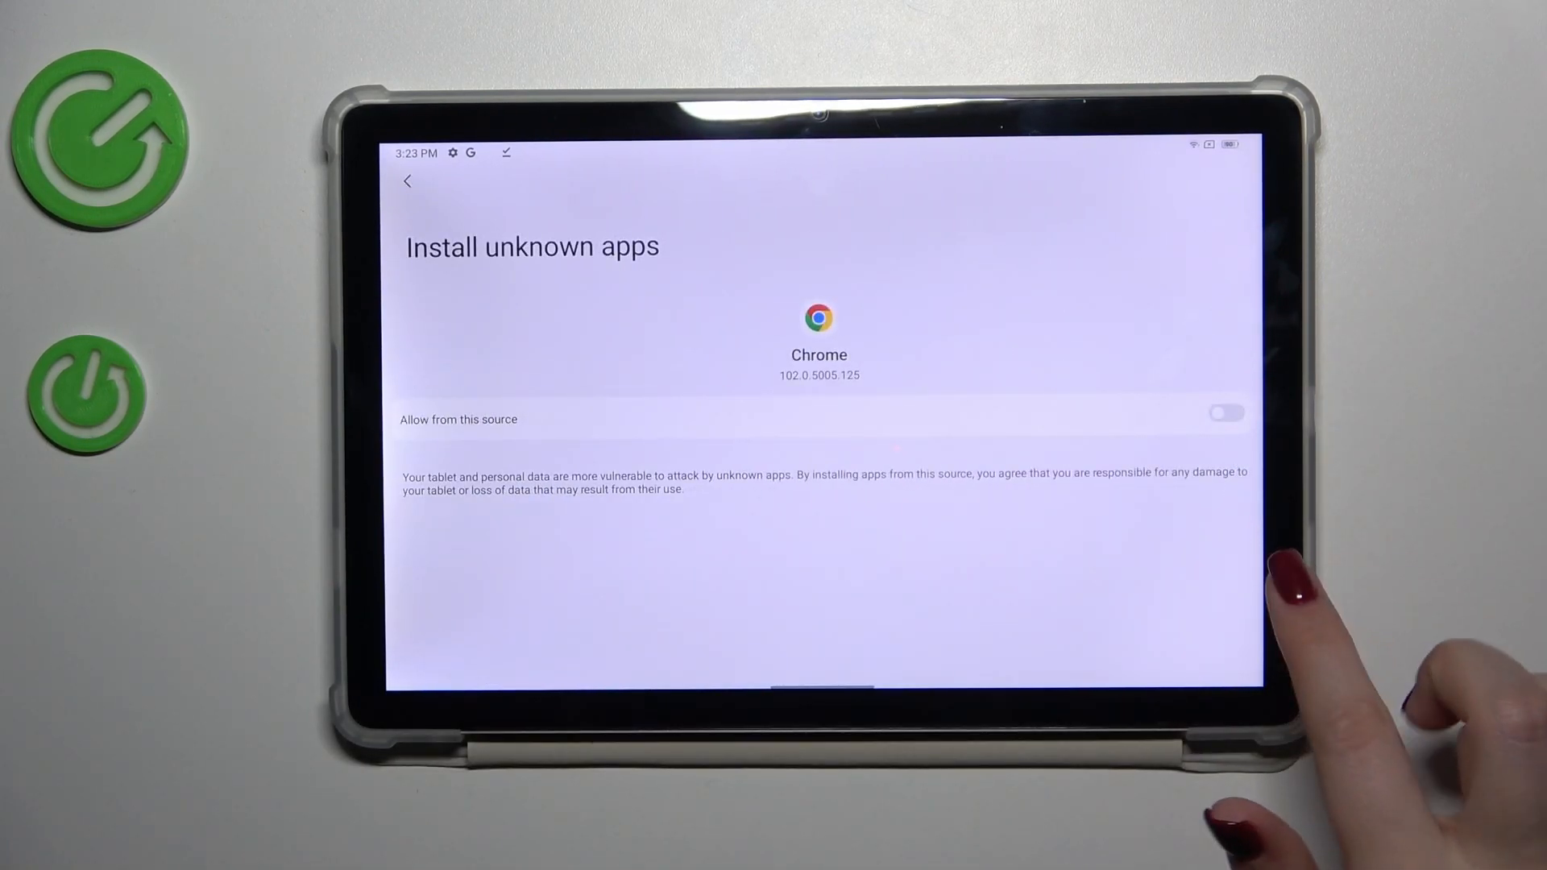
{"action": "left_click", "coordinate": [406, 181]}
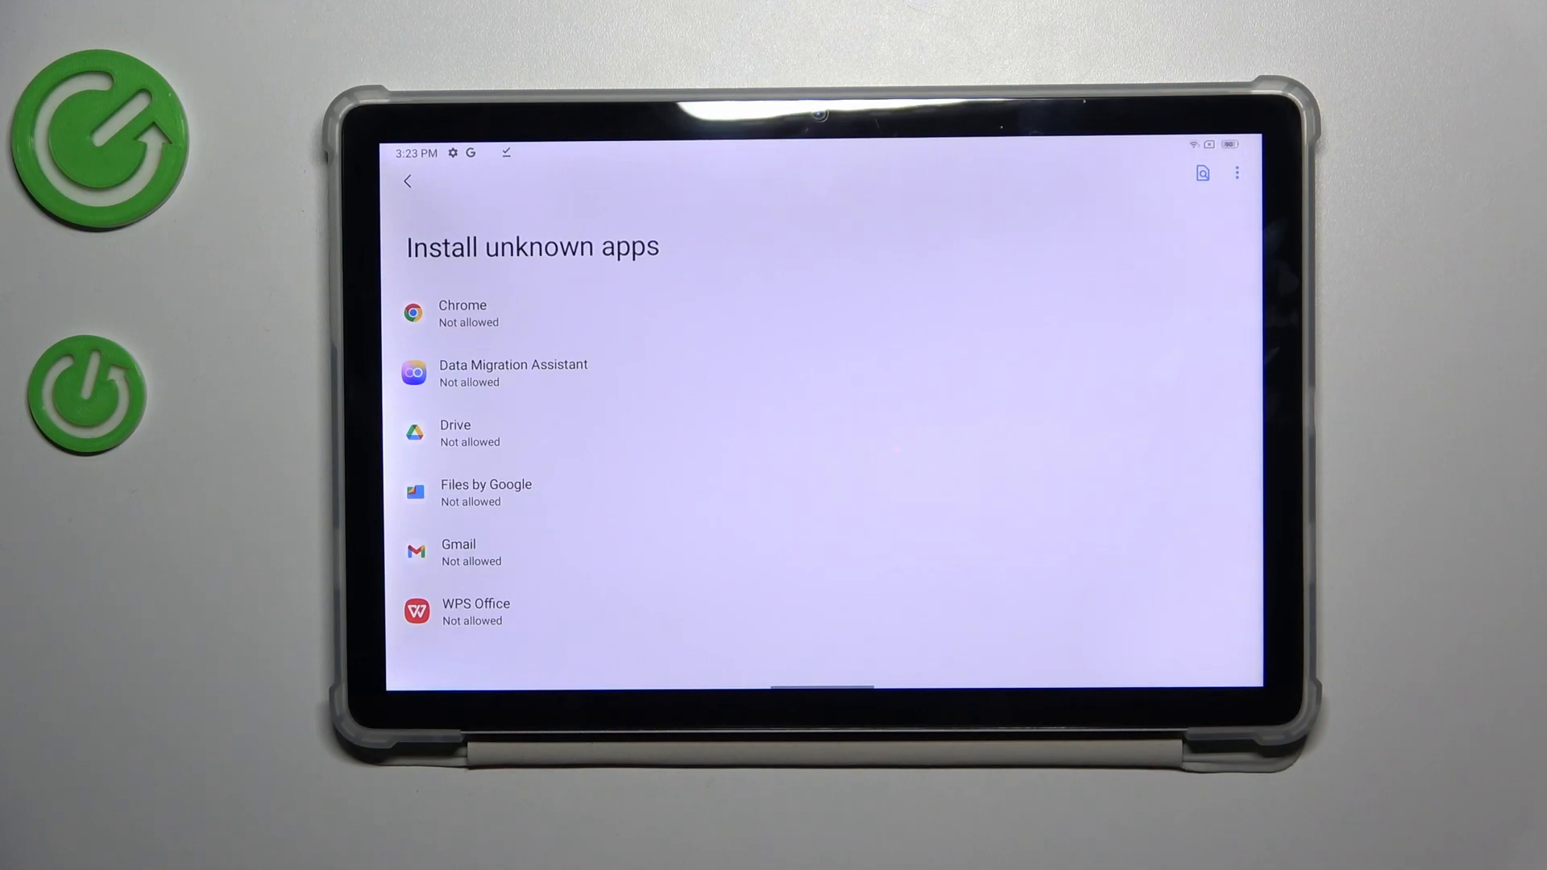
{"action": "left_click", "coordinate": [406, 182]}
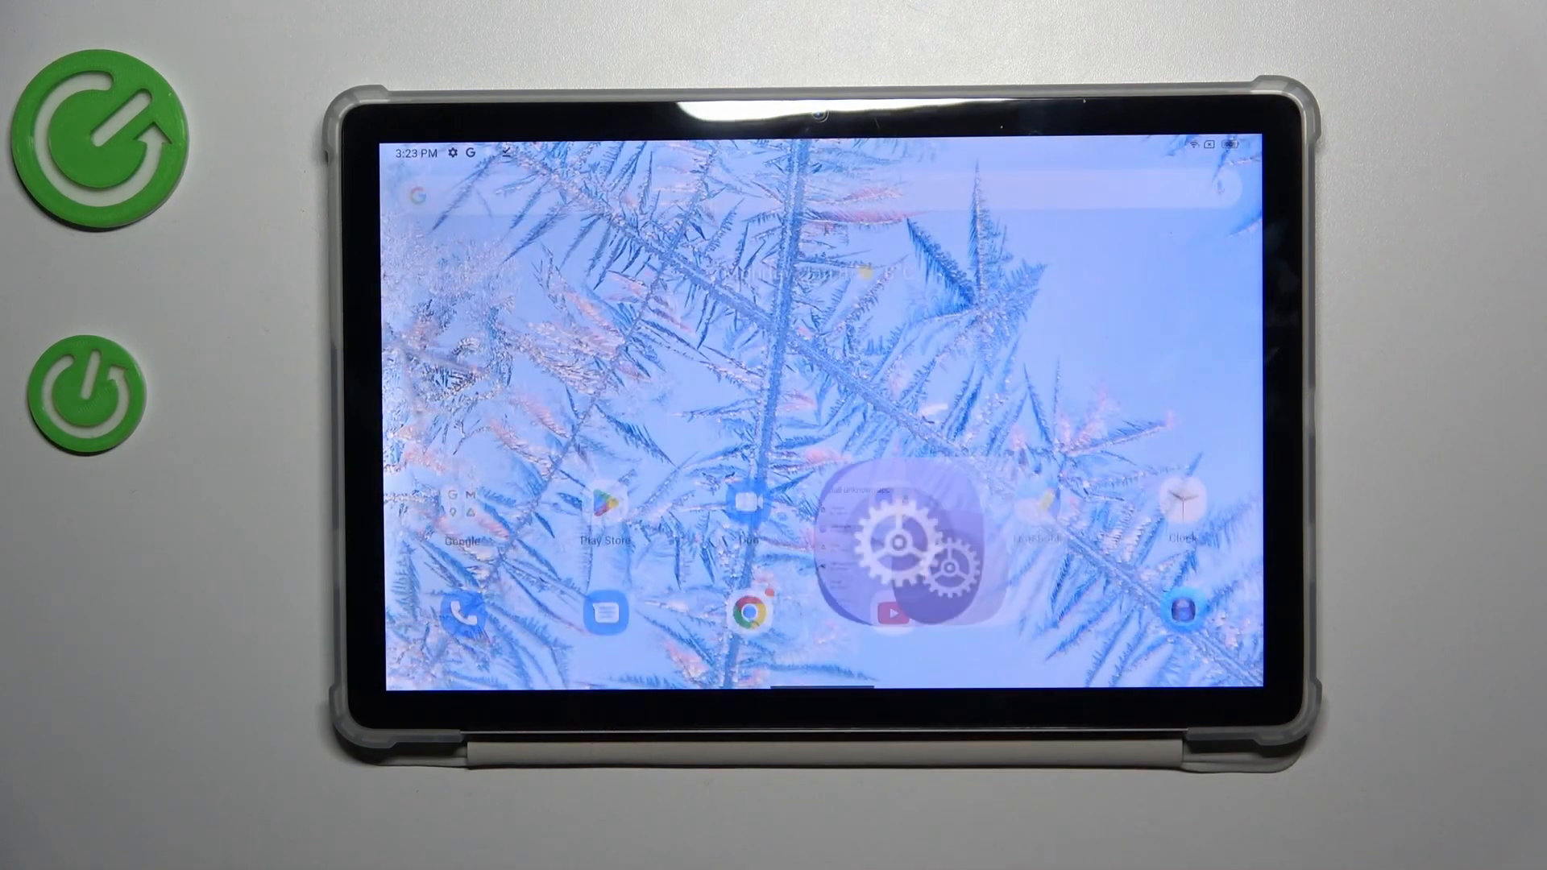